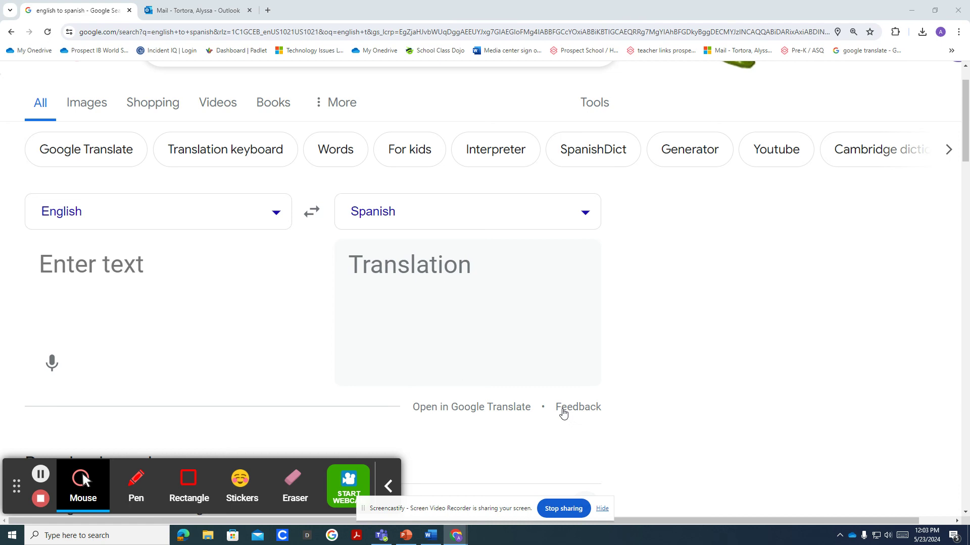
mouse_move(589, 391)
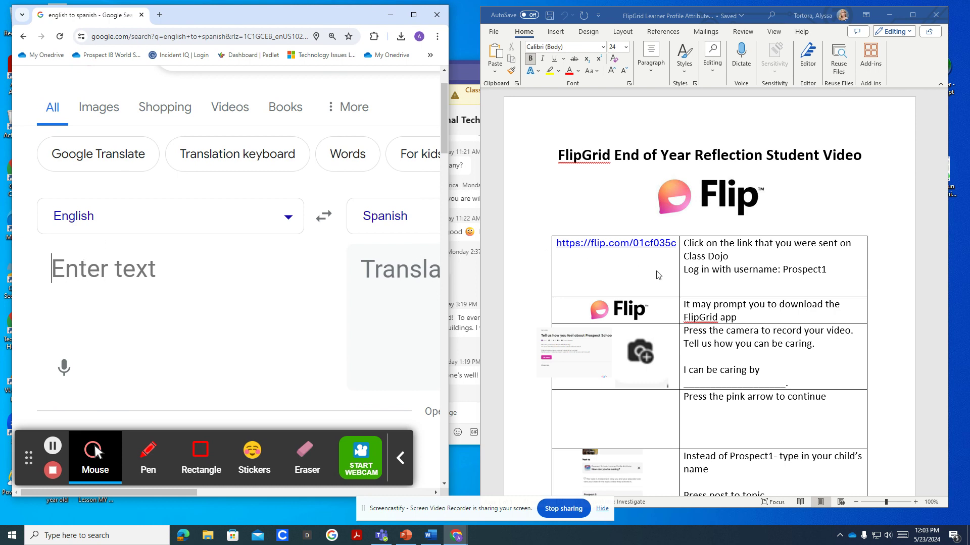
mouse_move(288, 425)
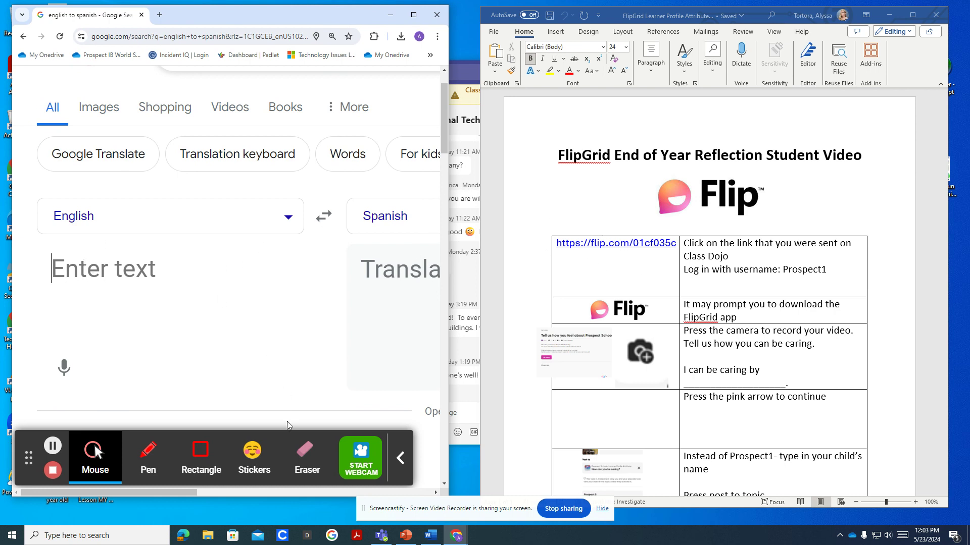
mouse_move(399, 79)
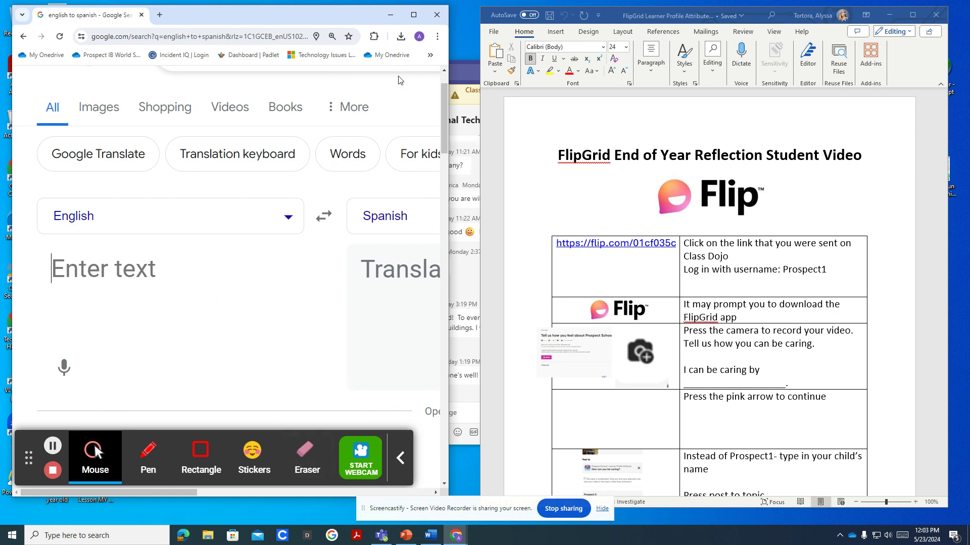